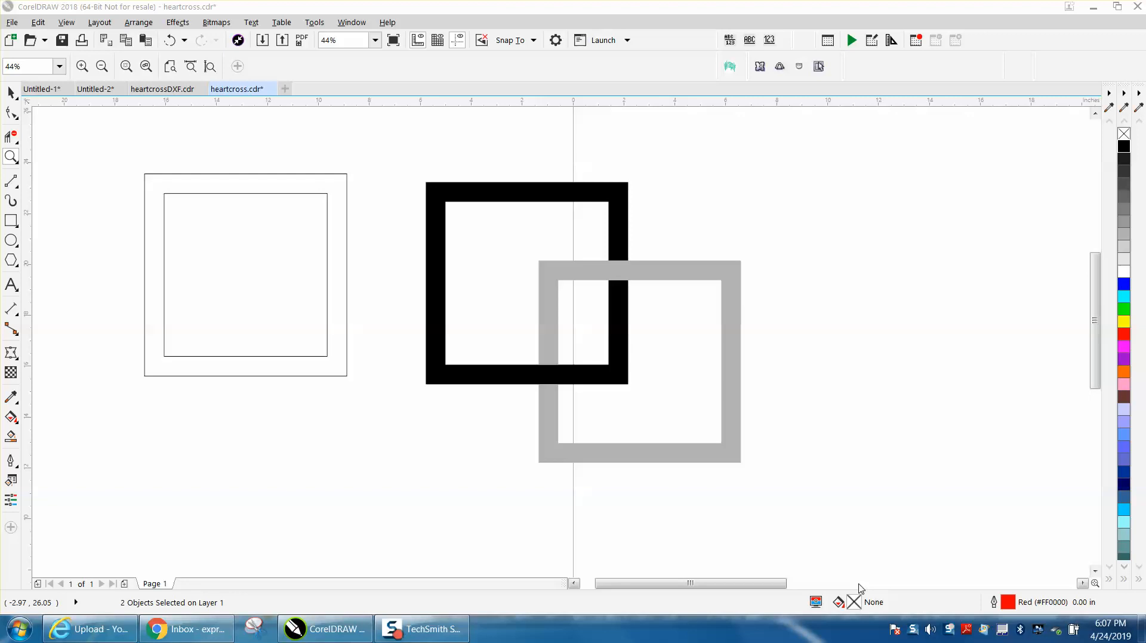
mouse_move(730, 293)
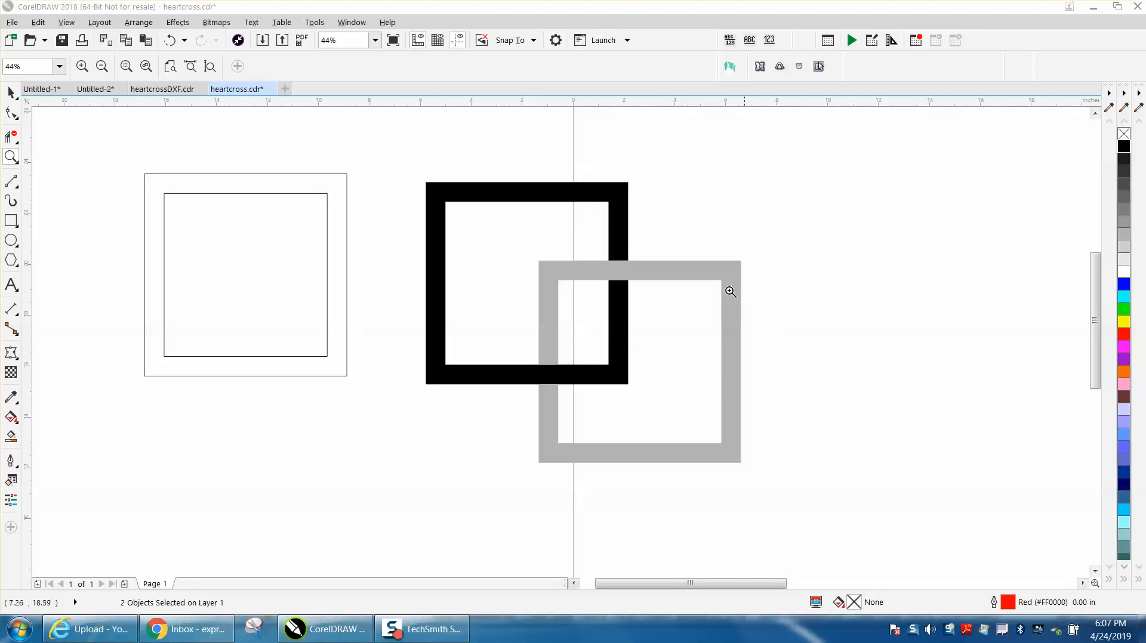
mouse_move(478, 331)
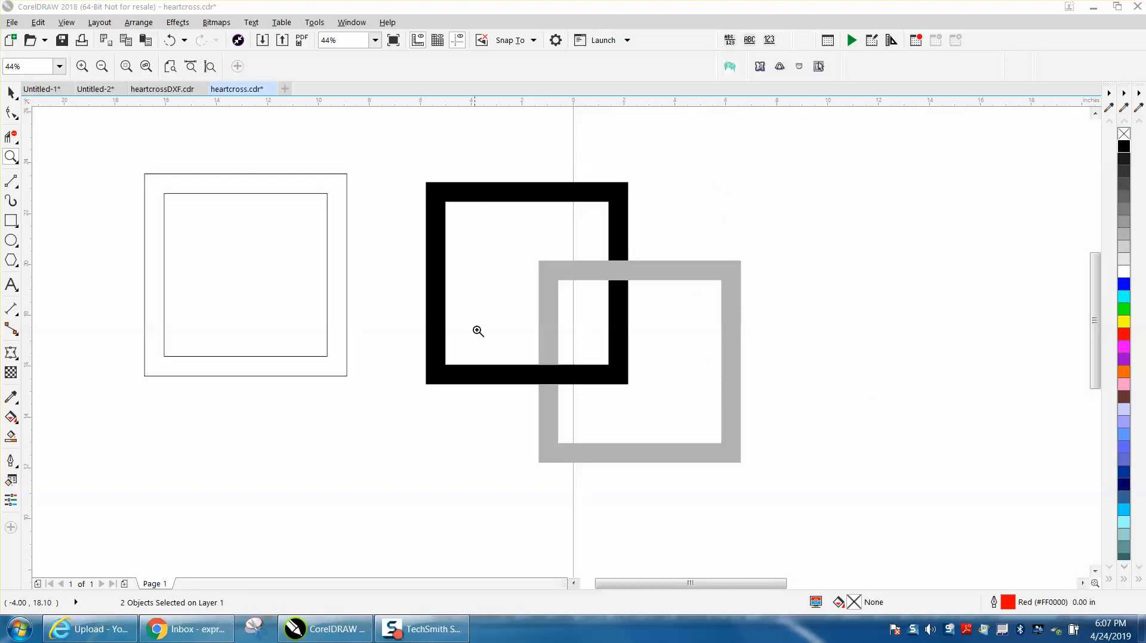
mouse_move(746, 429)
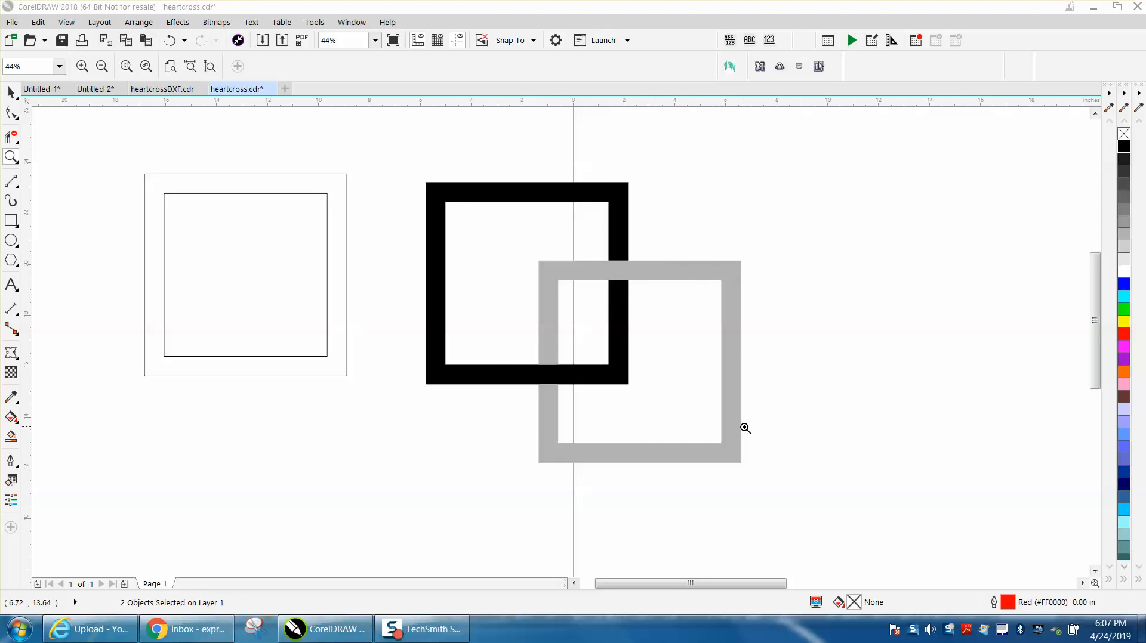
mouse_move(616, 238)
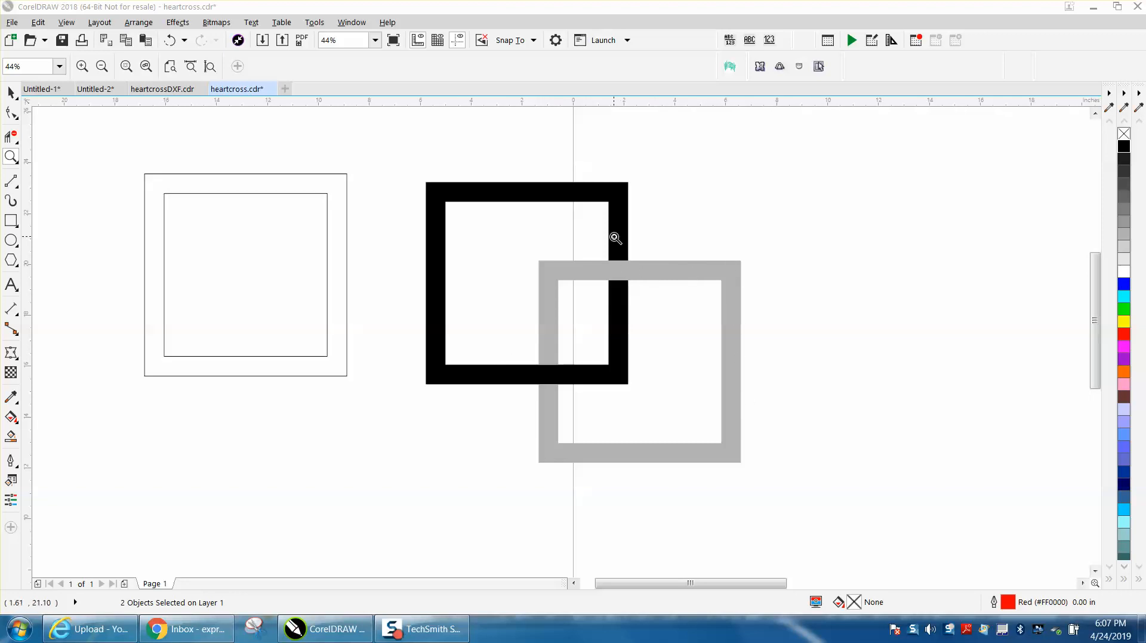
mouse_move(602, 271)
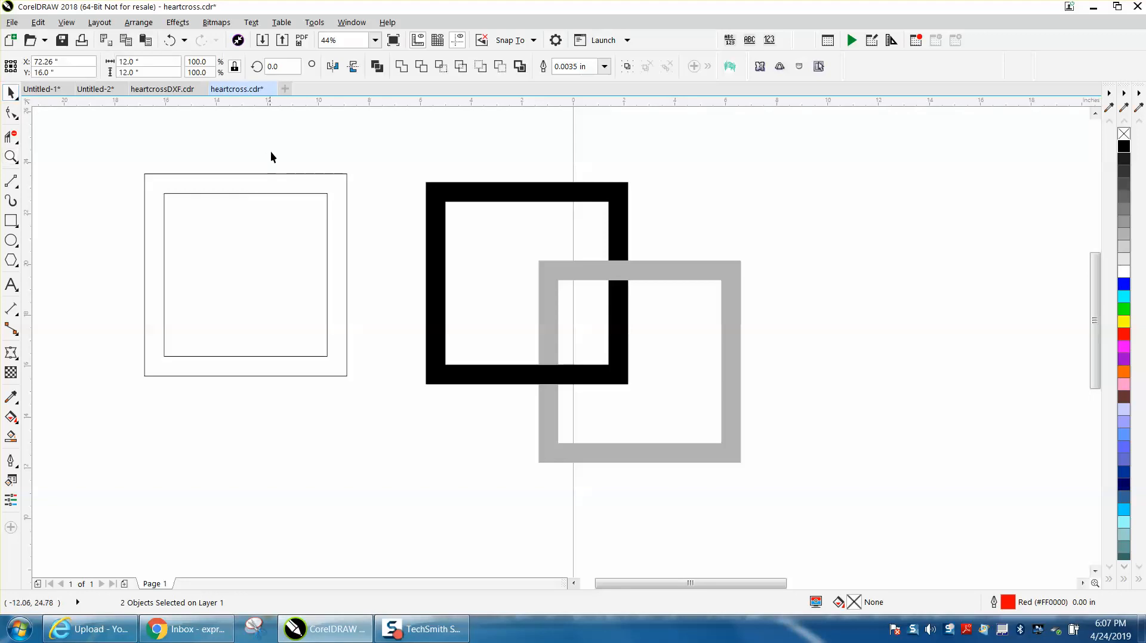
mouse_move(514, 202)
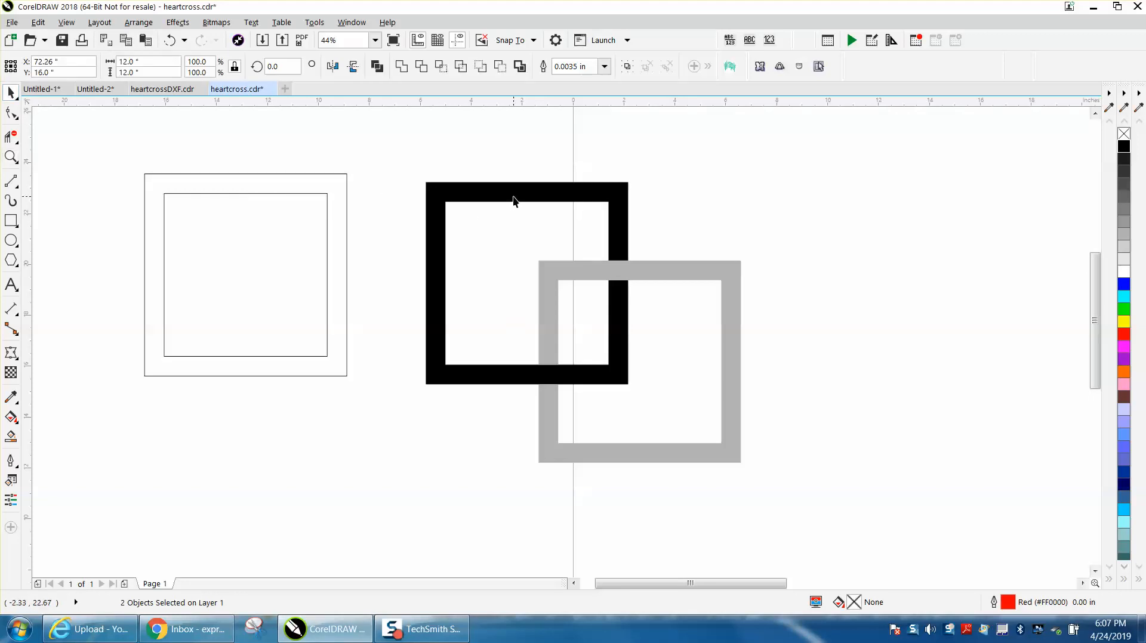
mouse_move(126, 172)
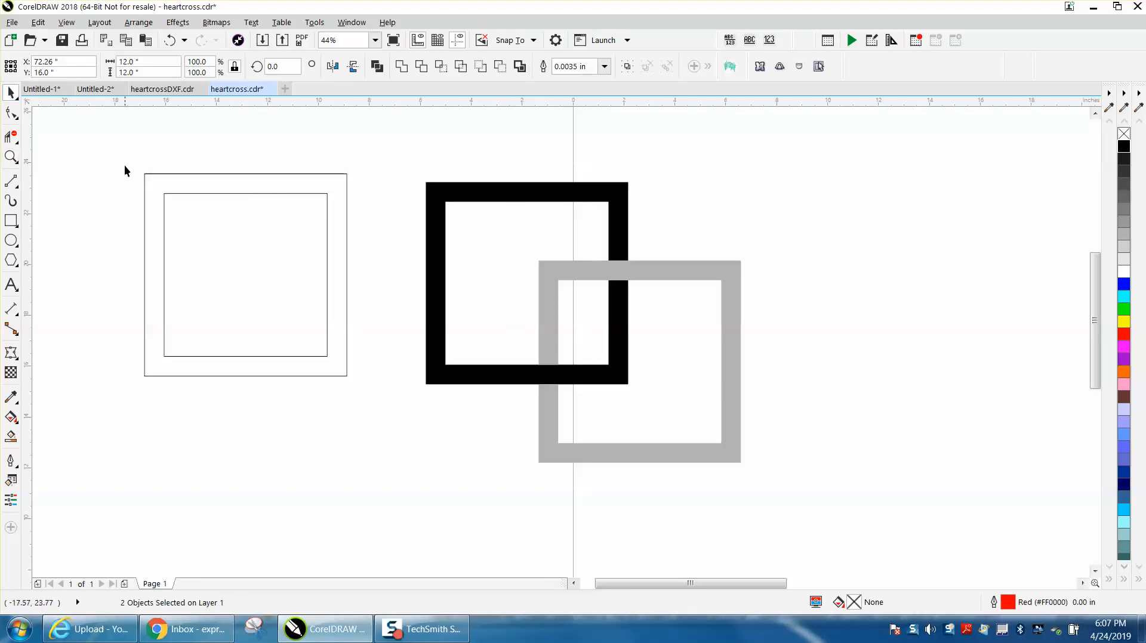
mouse_move(123, 157)
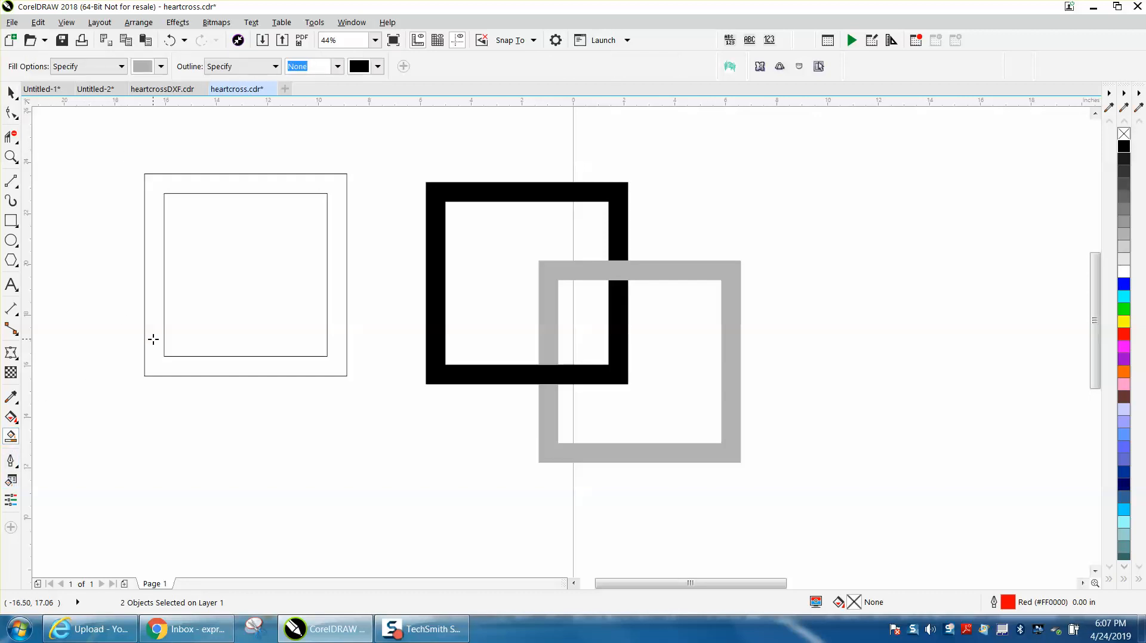
Step: Draw a small square to the right of the example and shrink it slightly
left_click(169, 40)
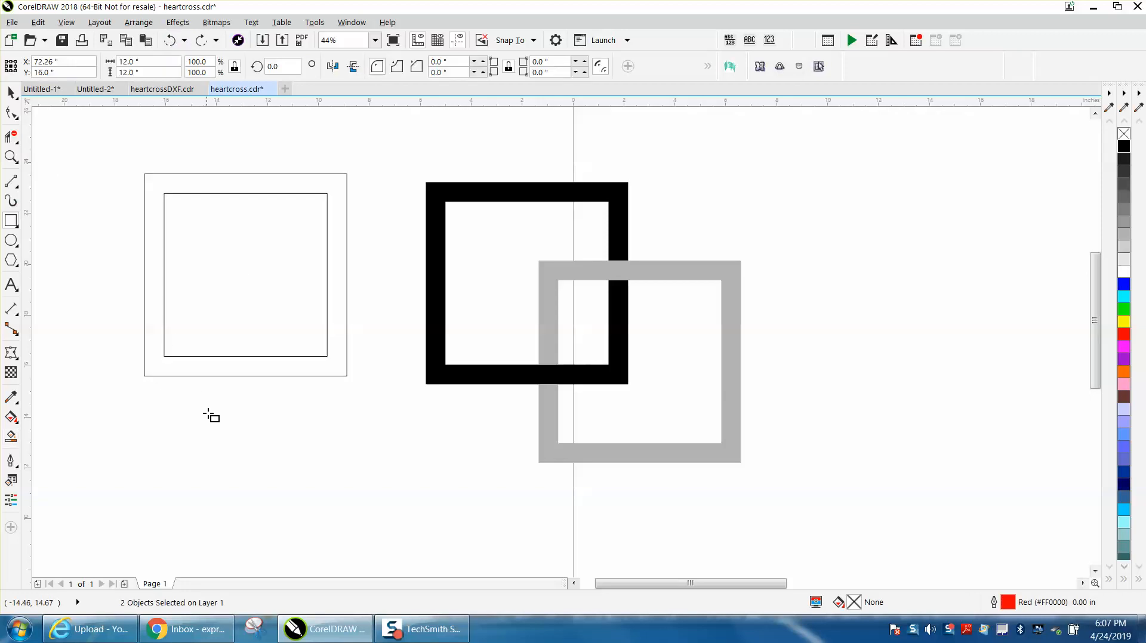
left_click_drag(911, 205, 918, 272)
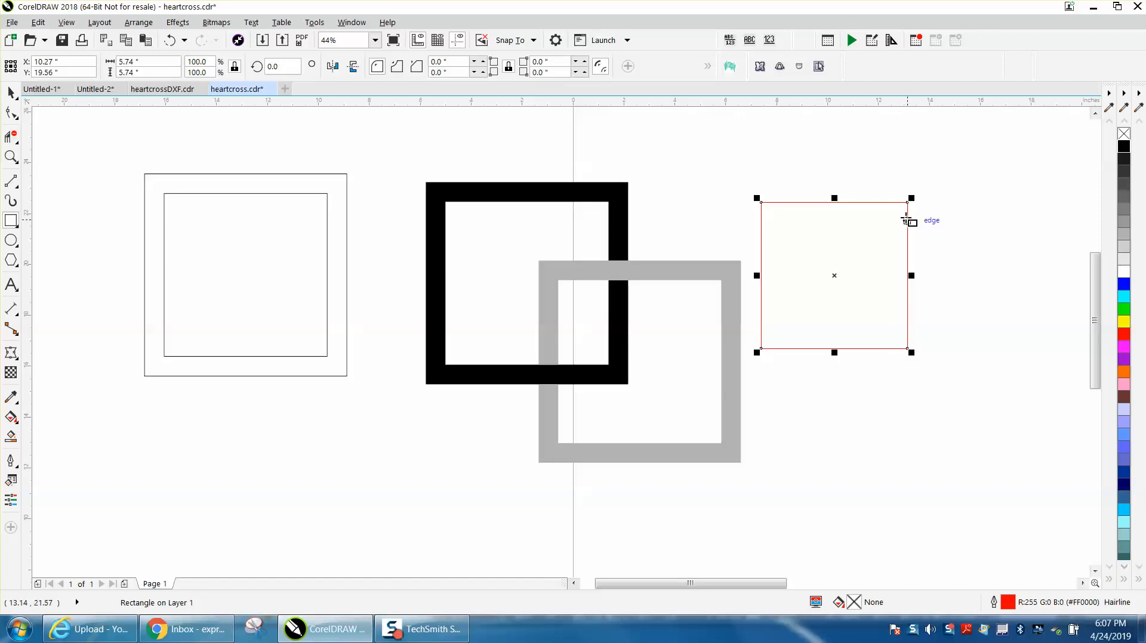
mouse_move(908, 207)
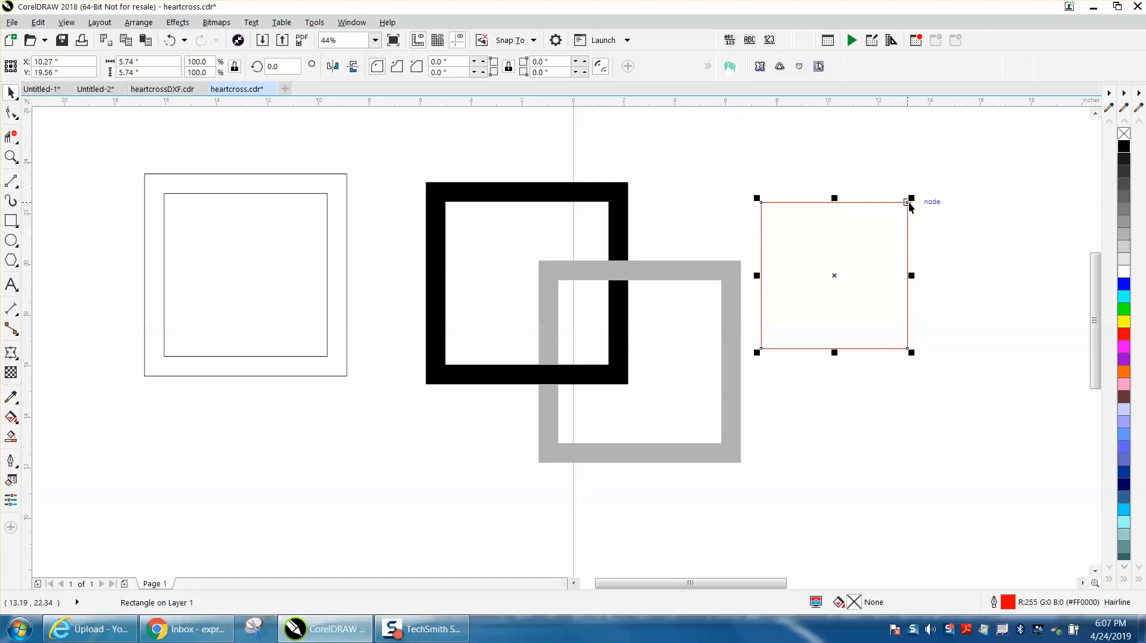
left_click_drag(912, 199, 901, 216)
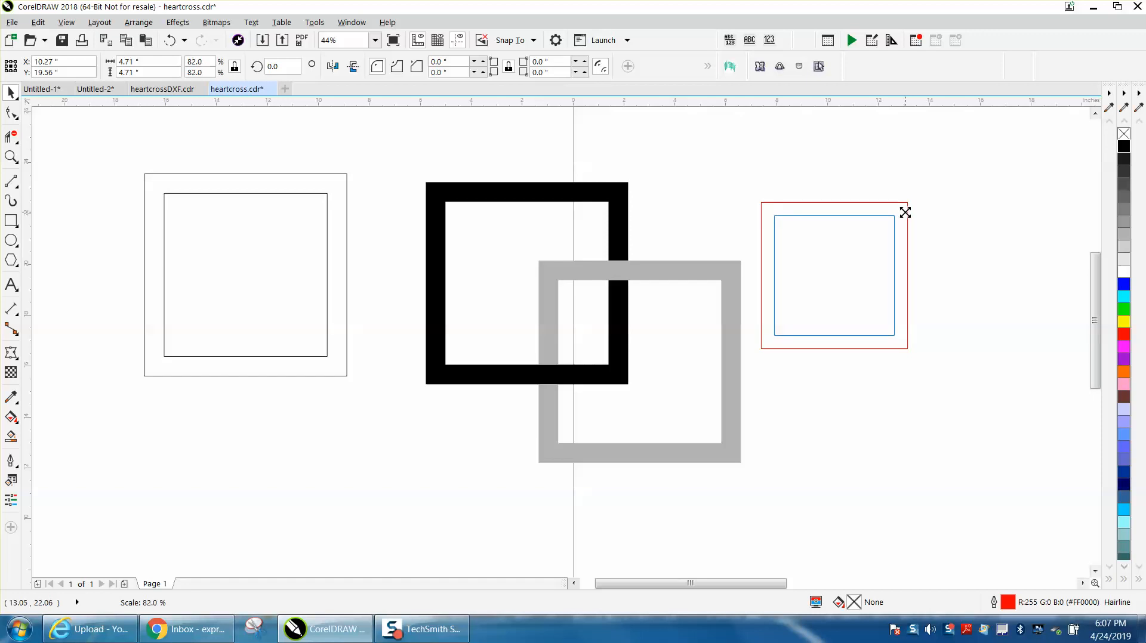
Step: Drag a copy of the outlined frame down and left to overlap the original
left_click(834, 276)
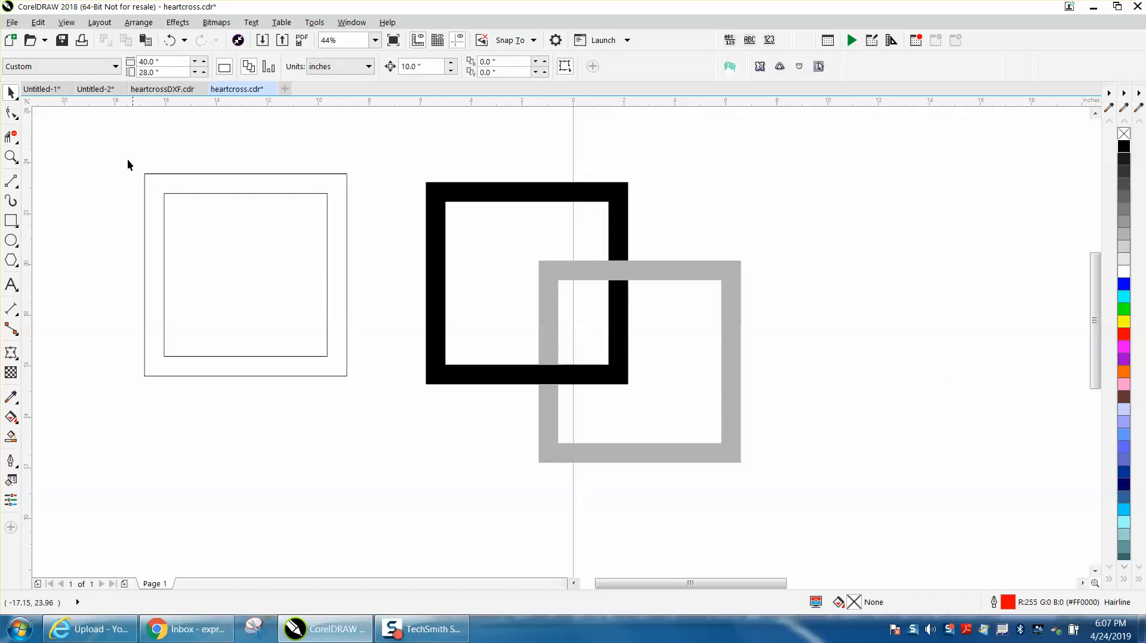
left_click(244, 274)
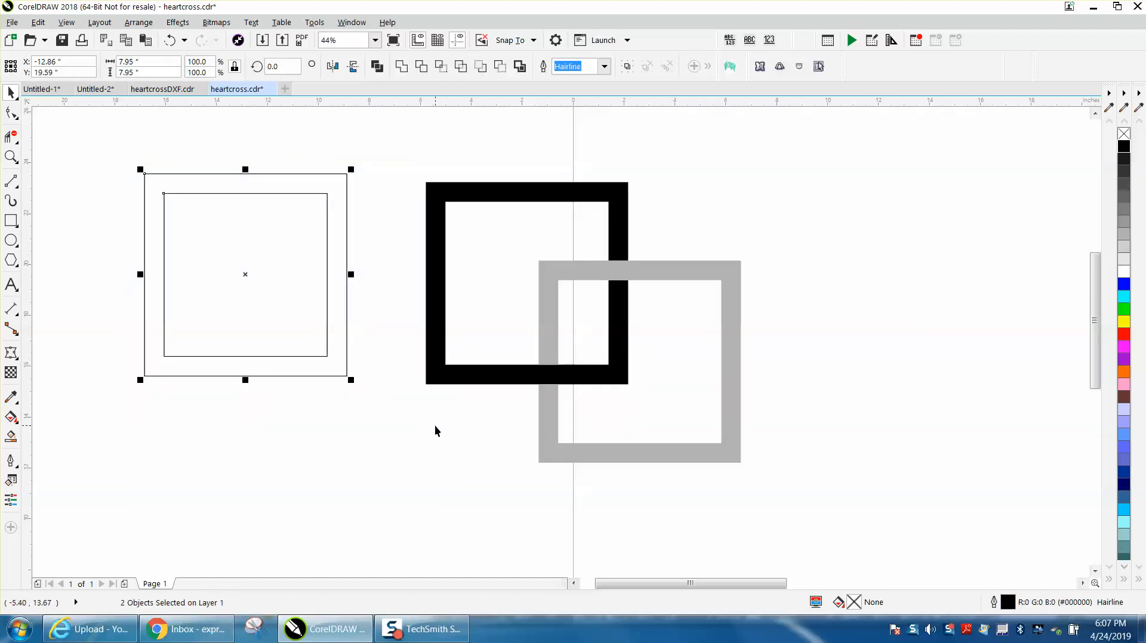
left_click_drag(245, 274, 207, 354)
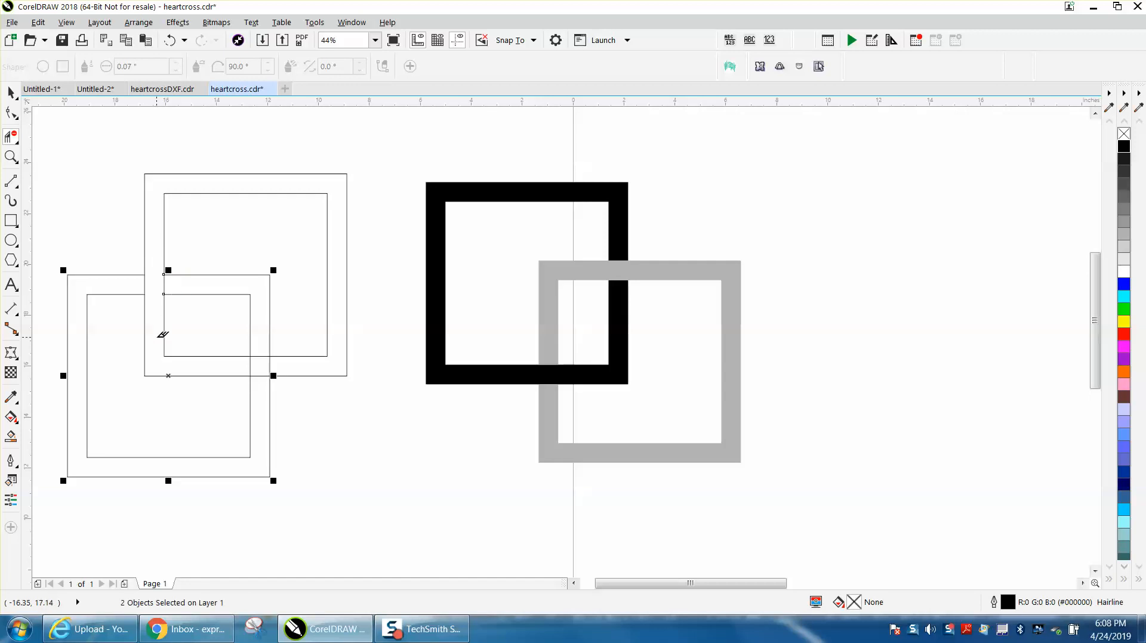
mouse_move(265, 341)
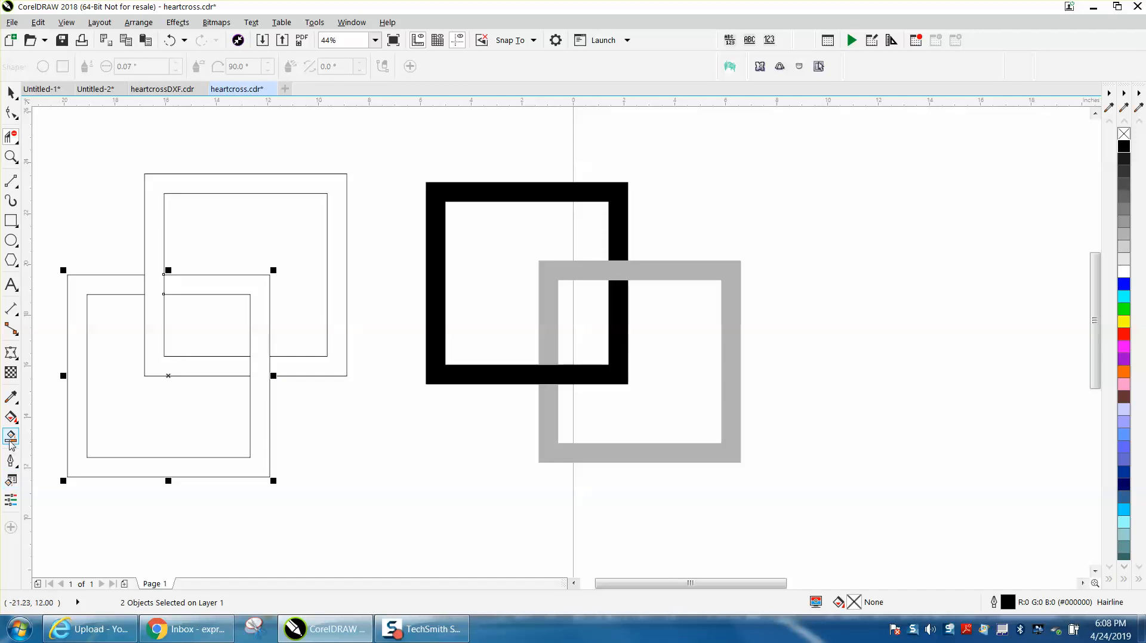
Step: Smart Fill the lower frame solid black and the upper frame 20% Black gray
left_click(10, 435)
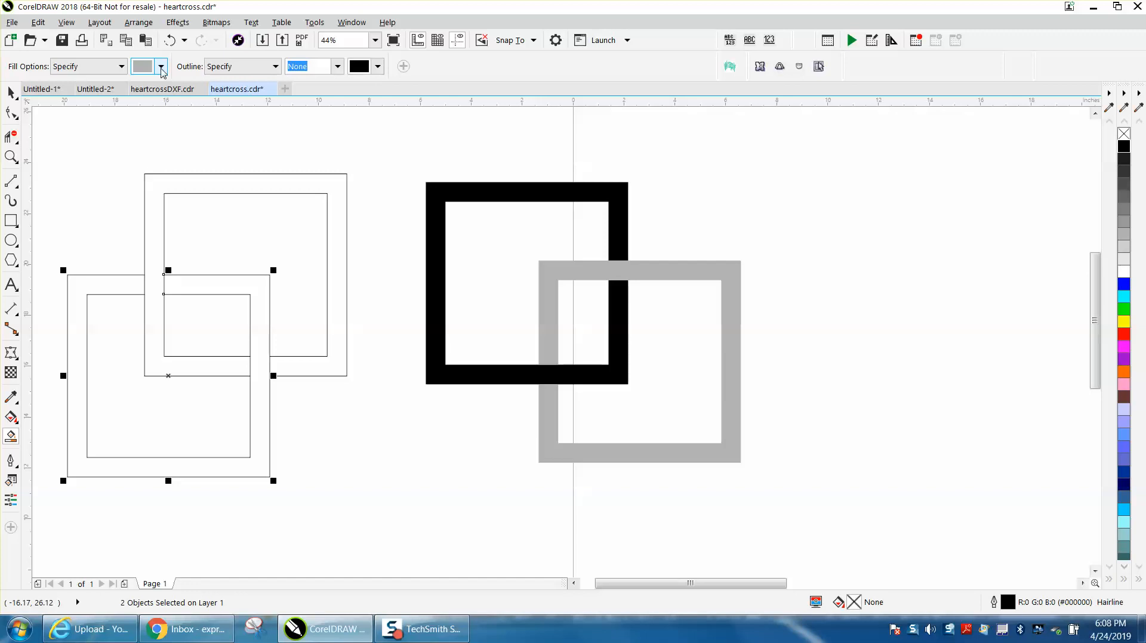
left_click(160, 66)
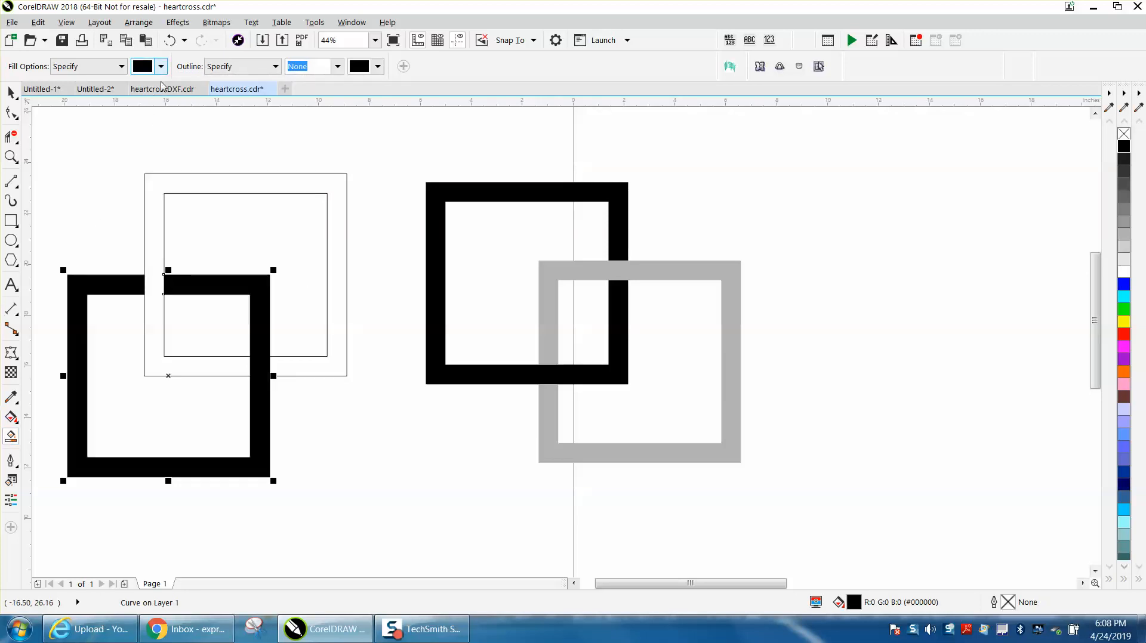
left_click(160, 65)
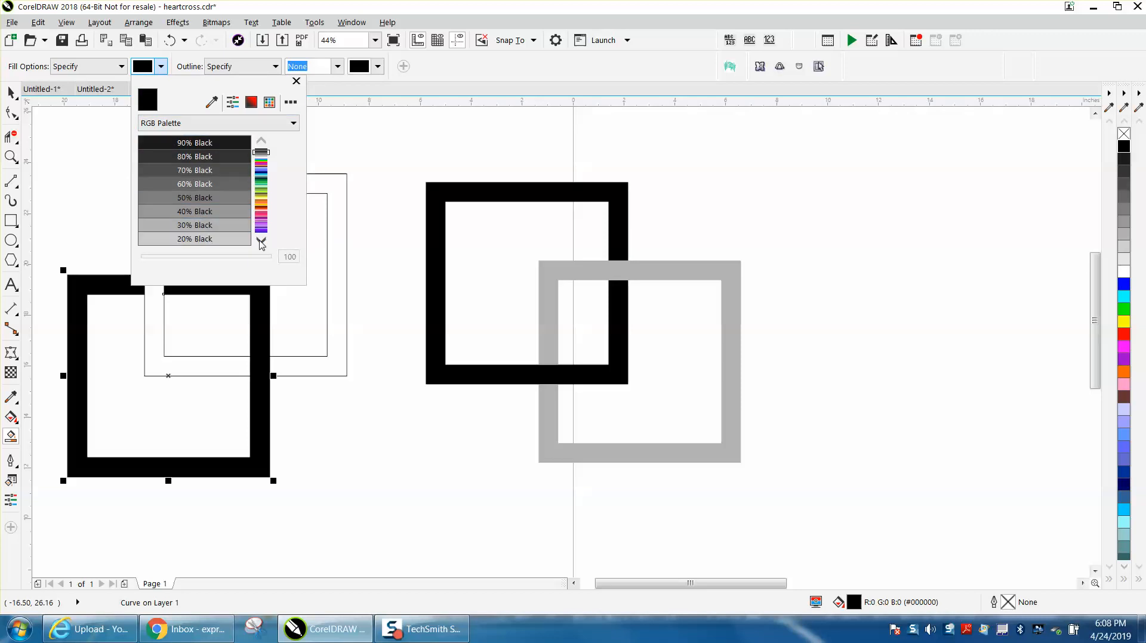
left_click(261, 242)
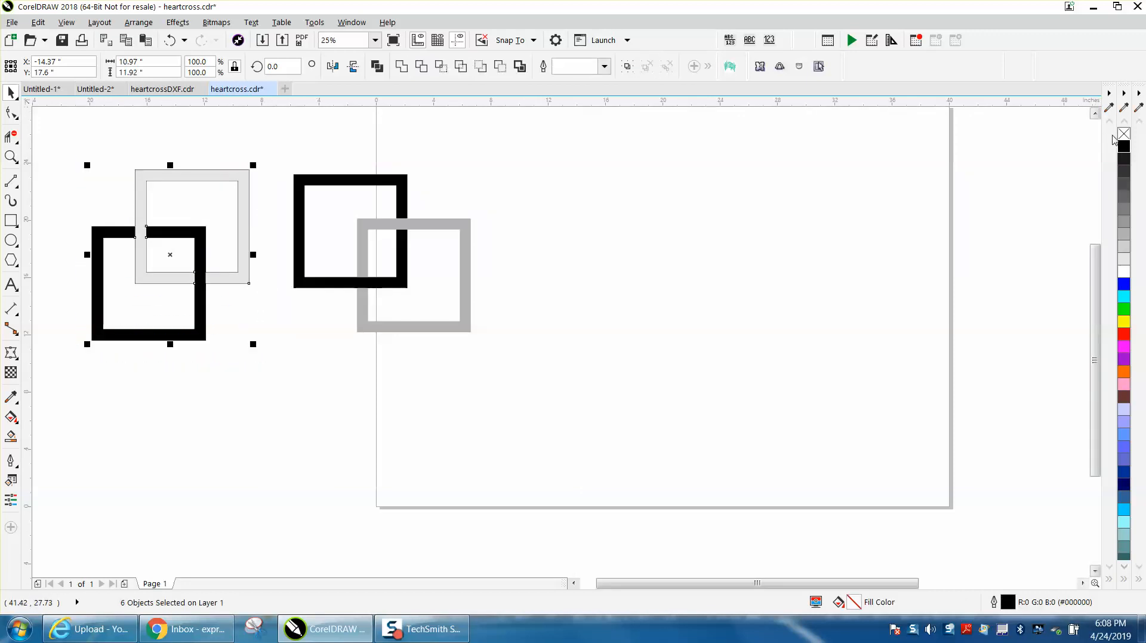
Step: Remove outlines from the black and gray frames, then zoom in on them
left_click(11, 156)
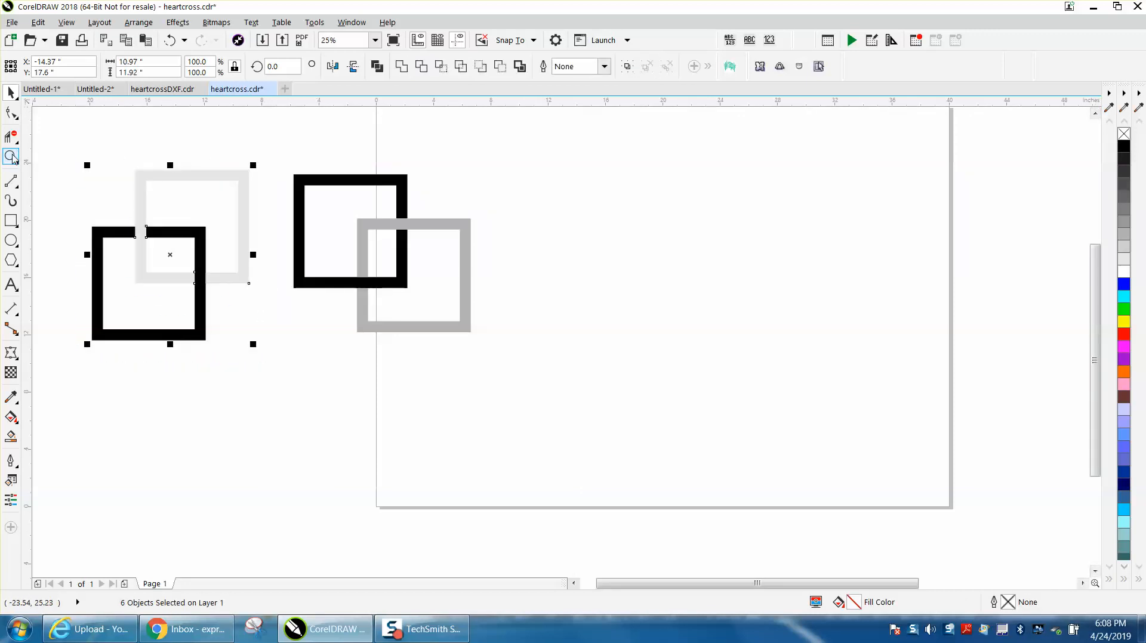
left_click(304, 356)
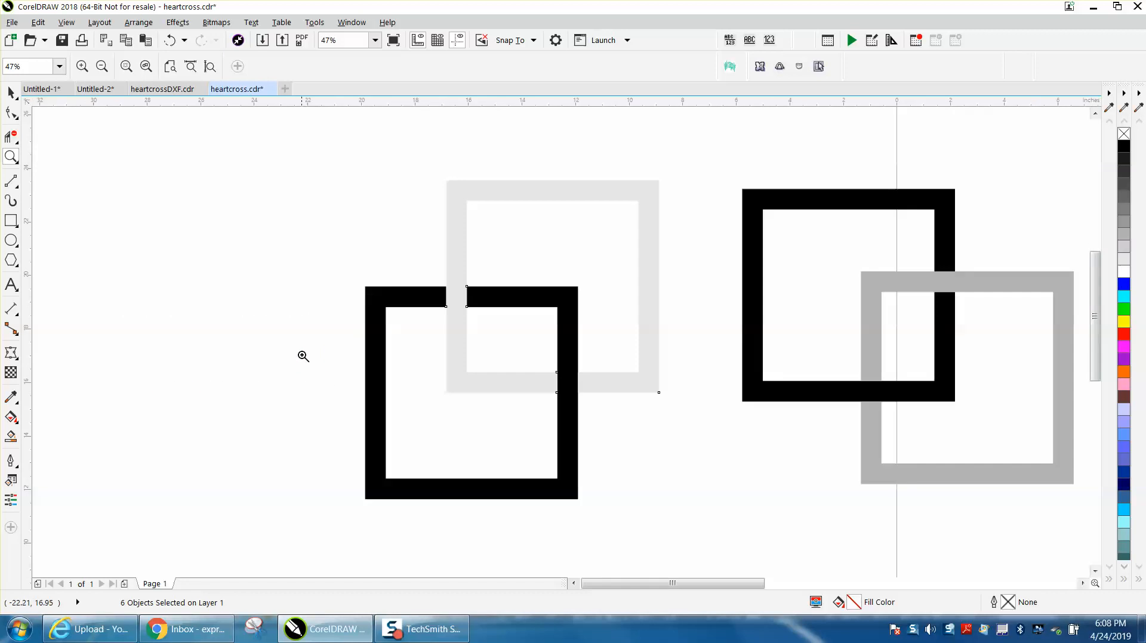
mouse_move(311, 341)
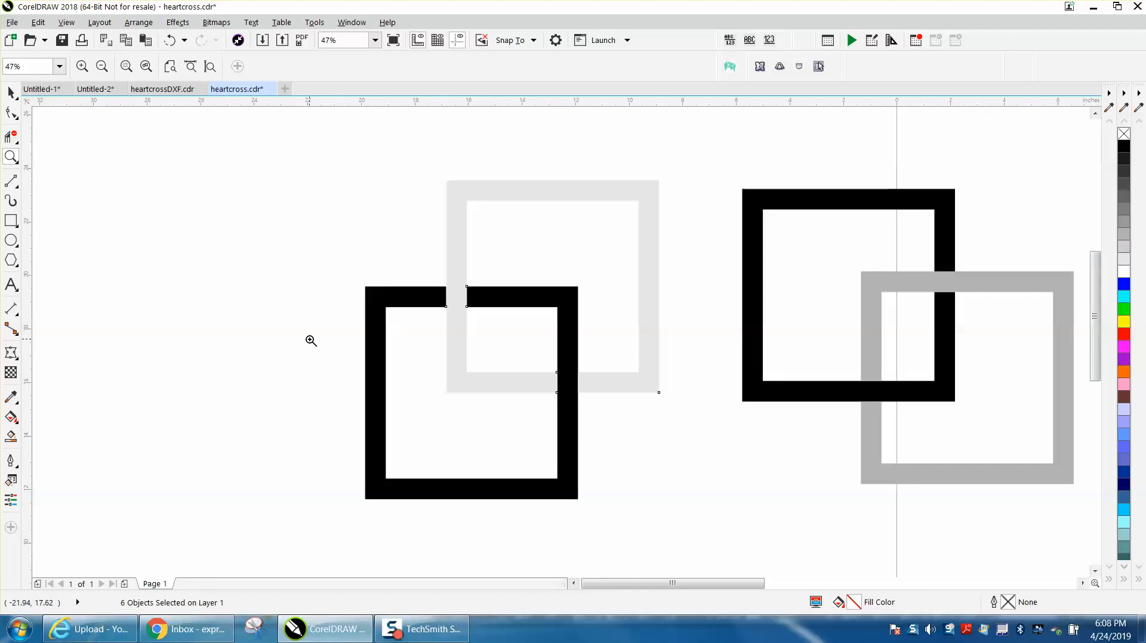
mouse_move(312, 331)
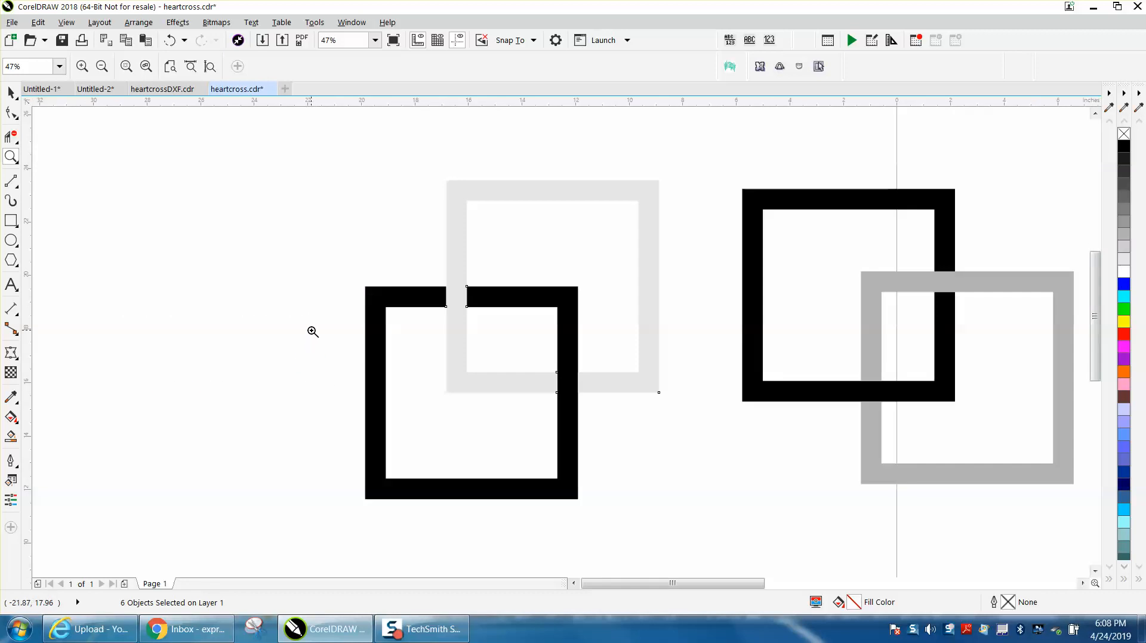